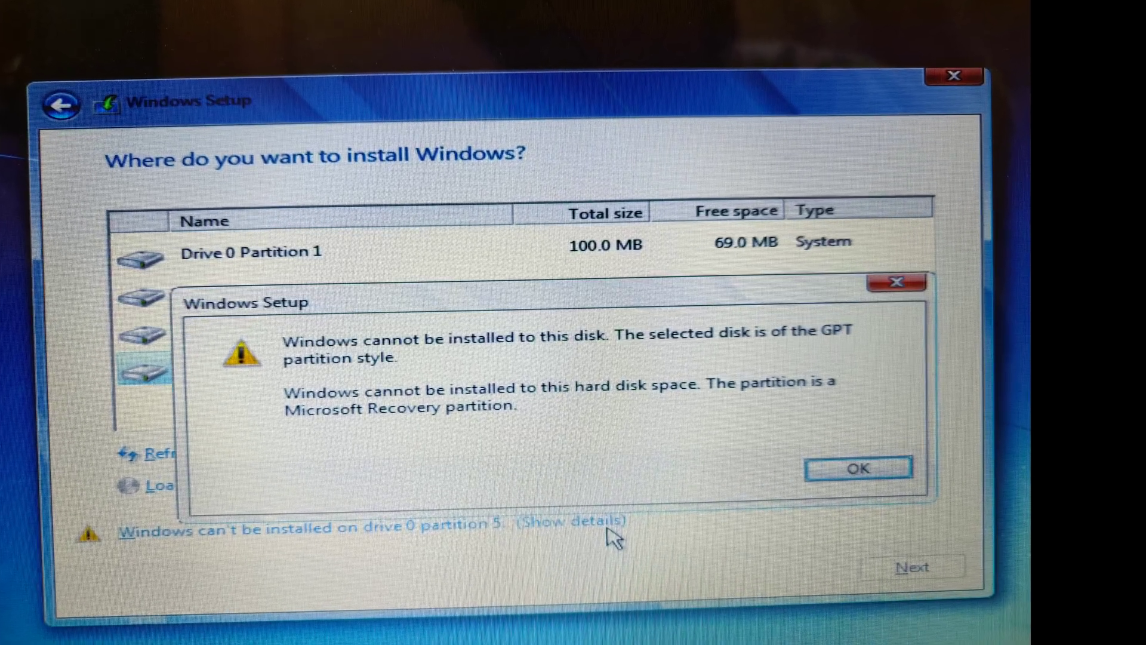
Step: Dismiss the GPT partition-style error, view why drive 0 partition 5 is rejected, and close that message
left_click(857, 467)
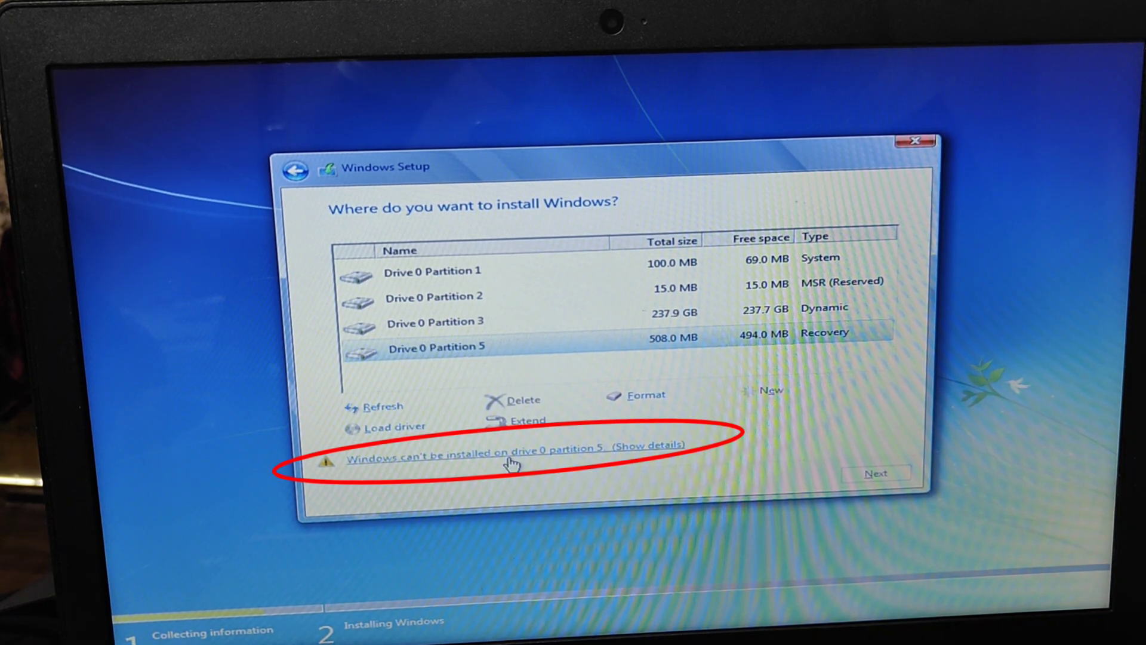
left_click(512, 449)
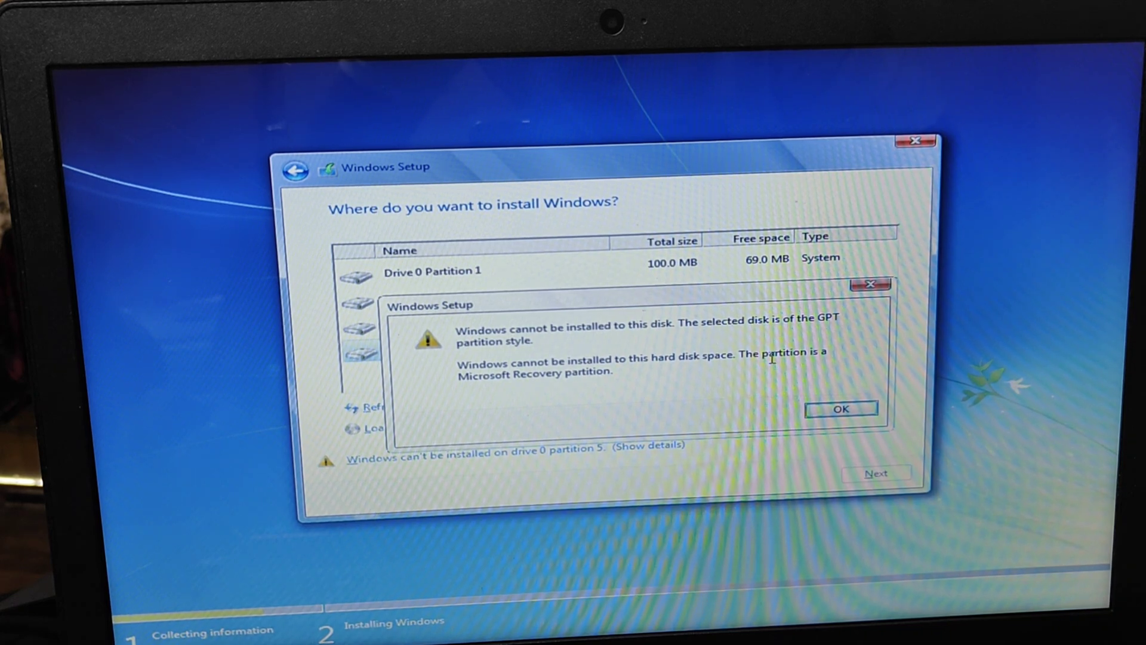
left_click(840, 408)
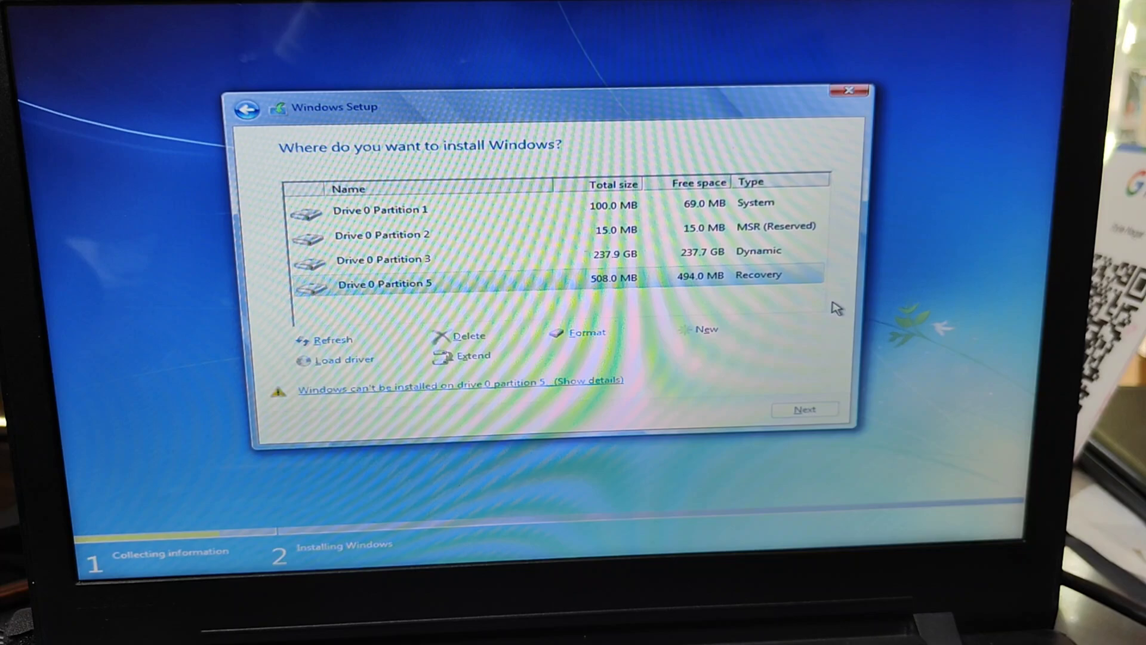
Step: Launch a Command Prompt with Shift+F10 and start diskpart to list the disks
key("shift+f10")
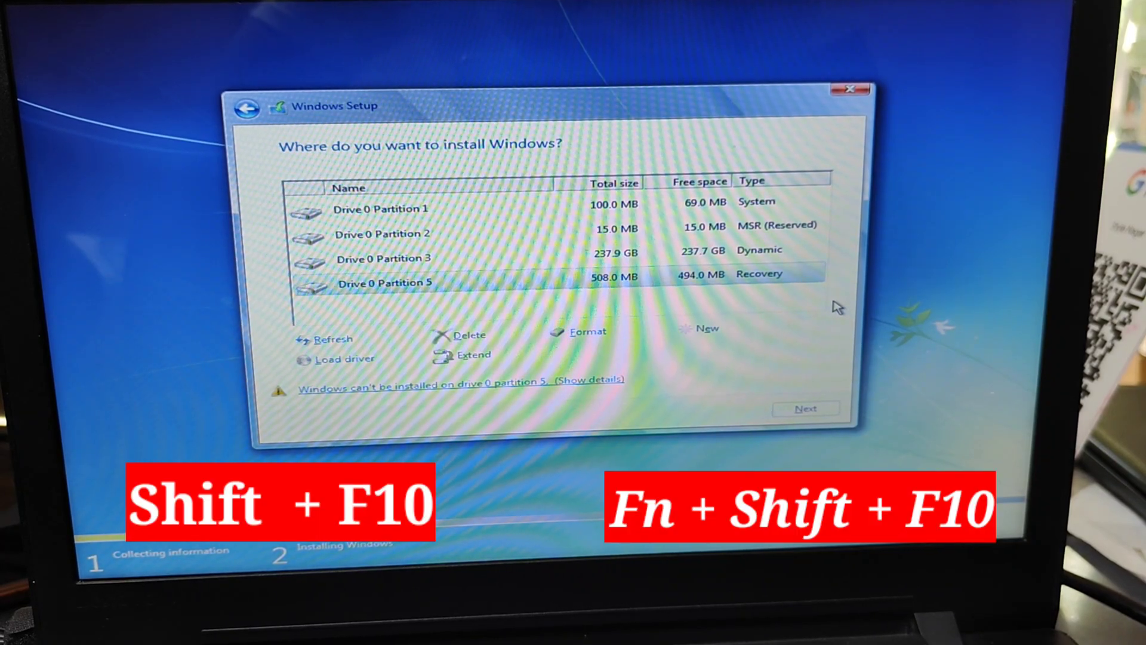
key("shift+f10")
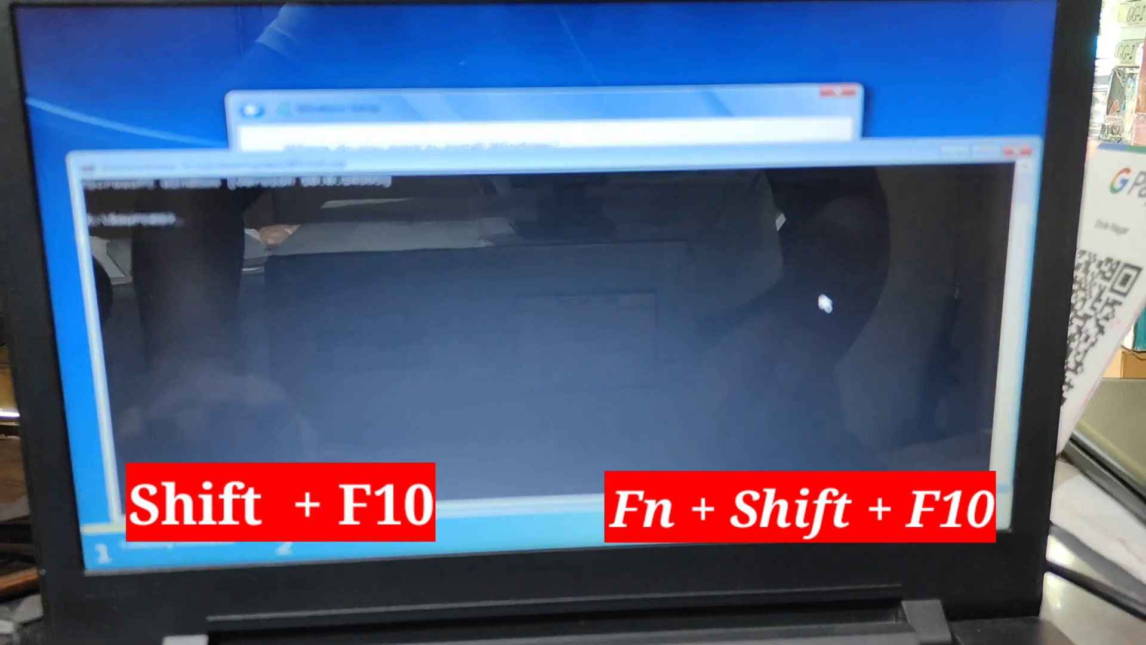
type("diskpart")
type("list")
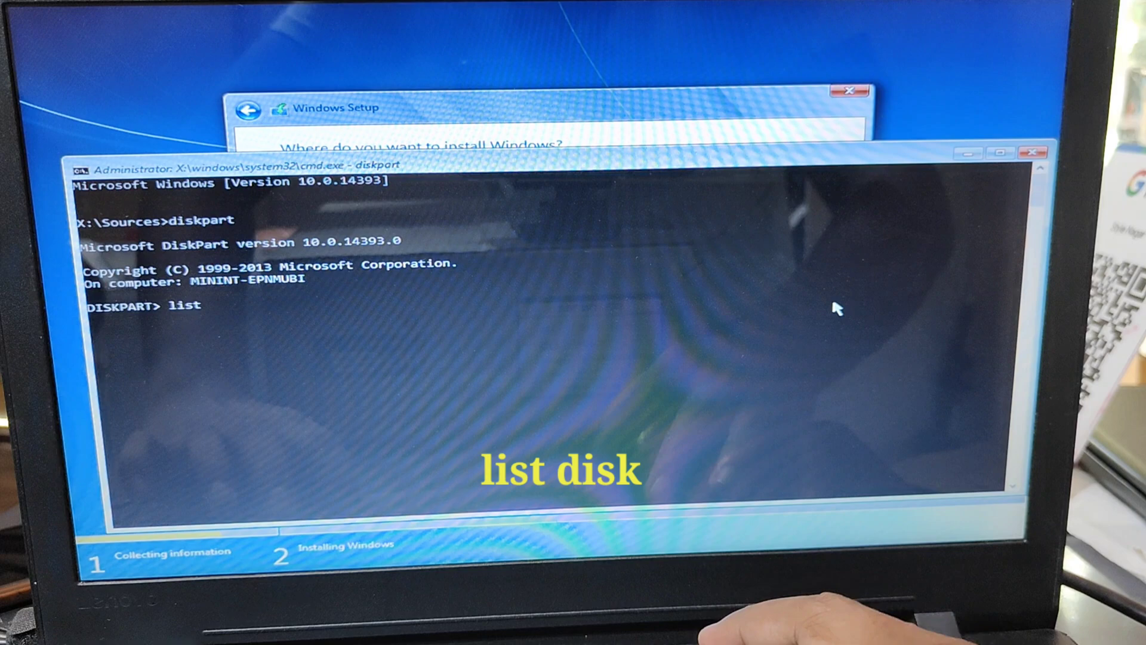
type("disk")
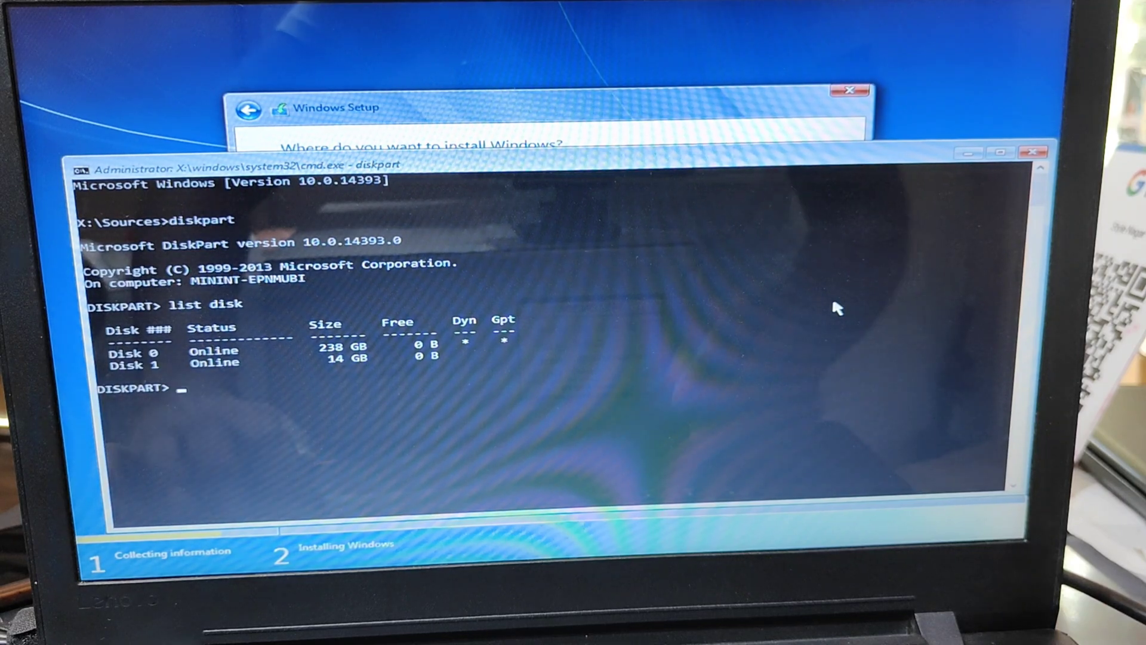
Step: Make Disk 0 the selected disk with 'select disk 0'
type("select")
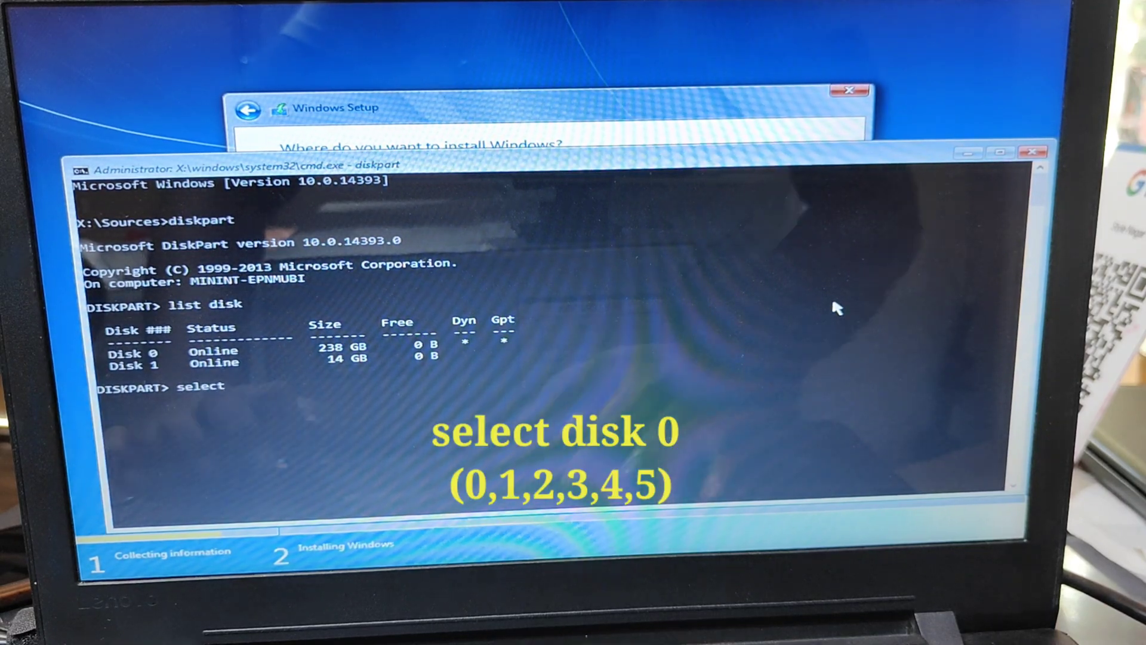
type("disk")
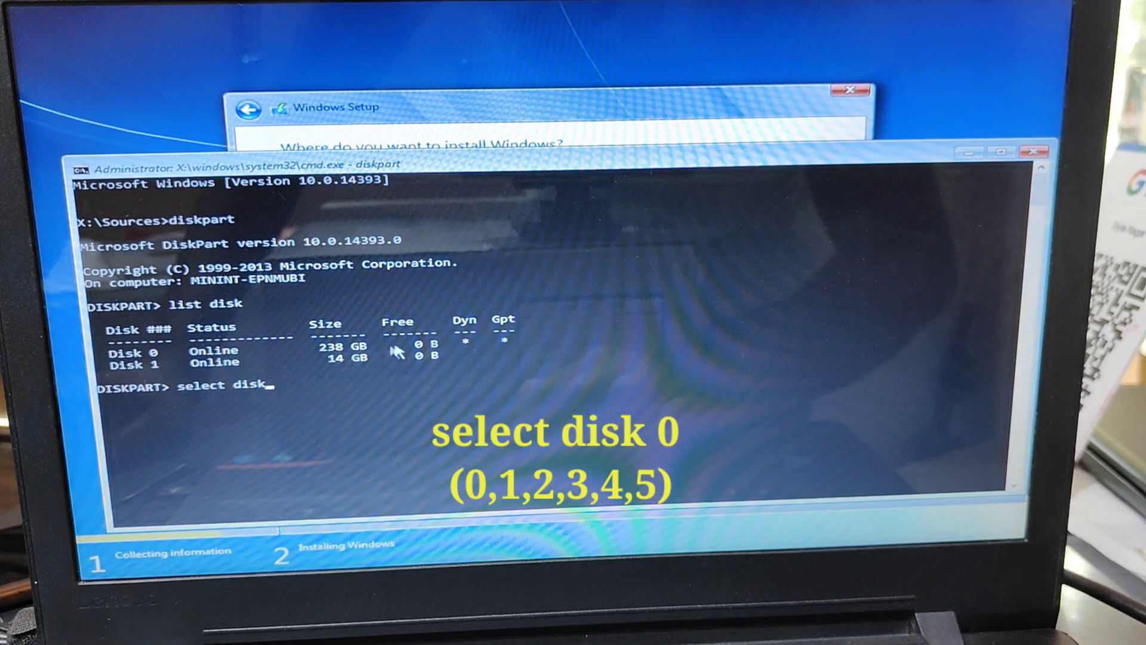
mouse_move(366, 395)
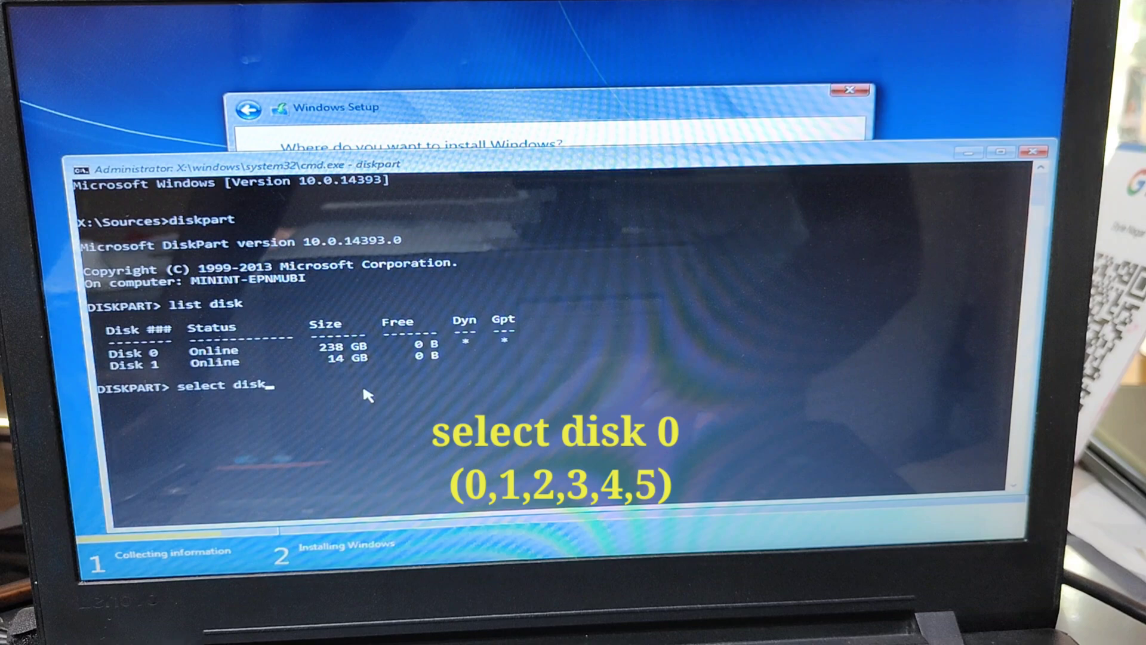
type("0")
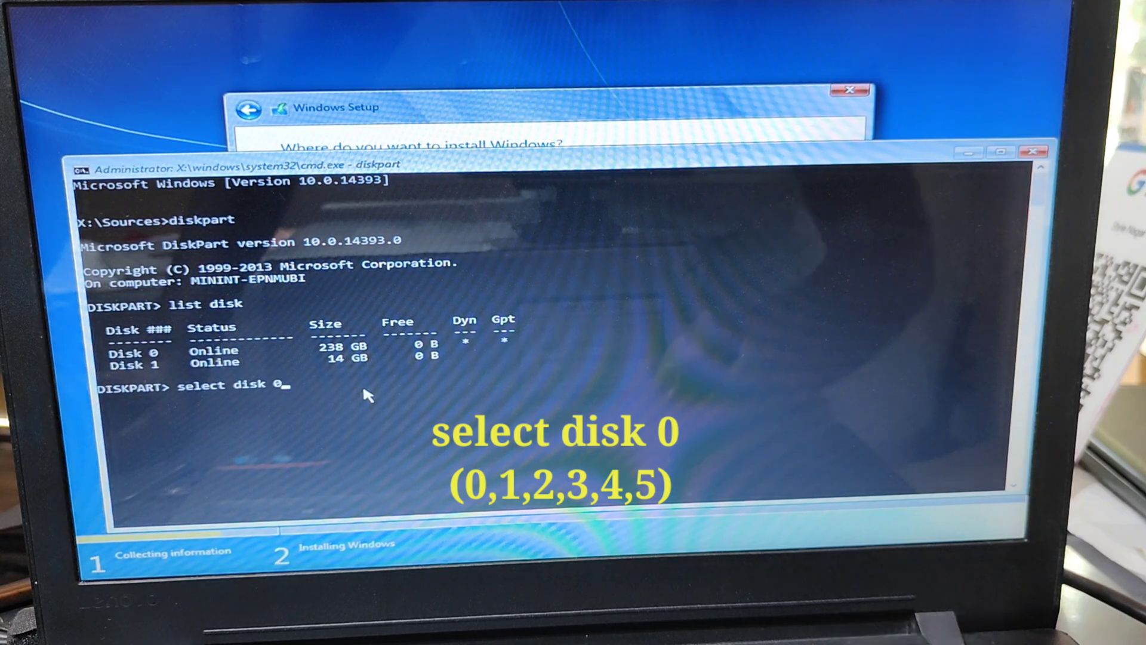
key("Enter")
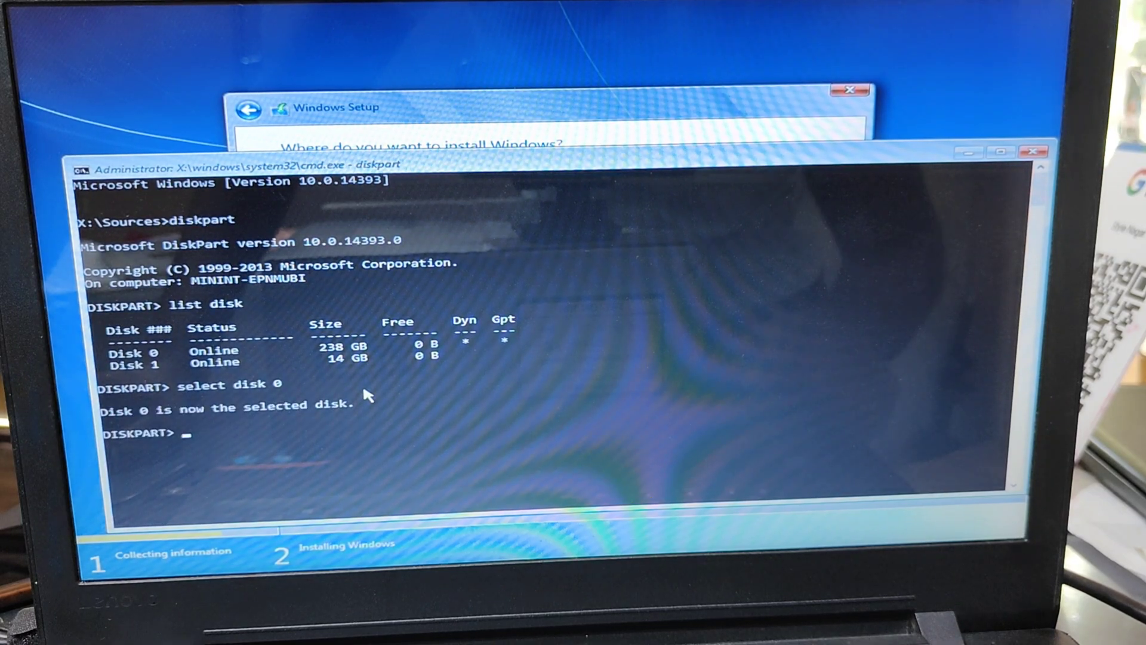
Step: Wipe all partitions from disk 0 with 'clean', then leave diskpart with 'exit'
type("cl")
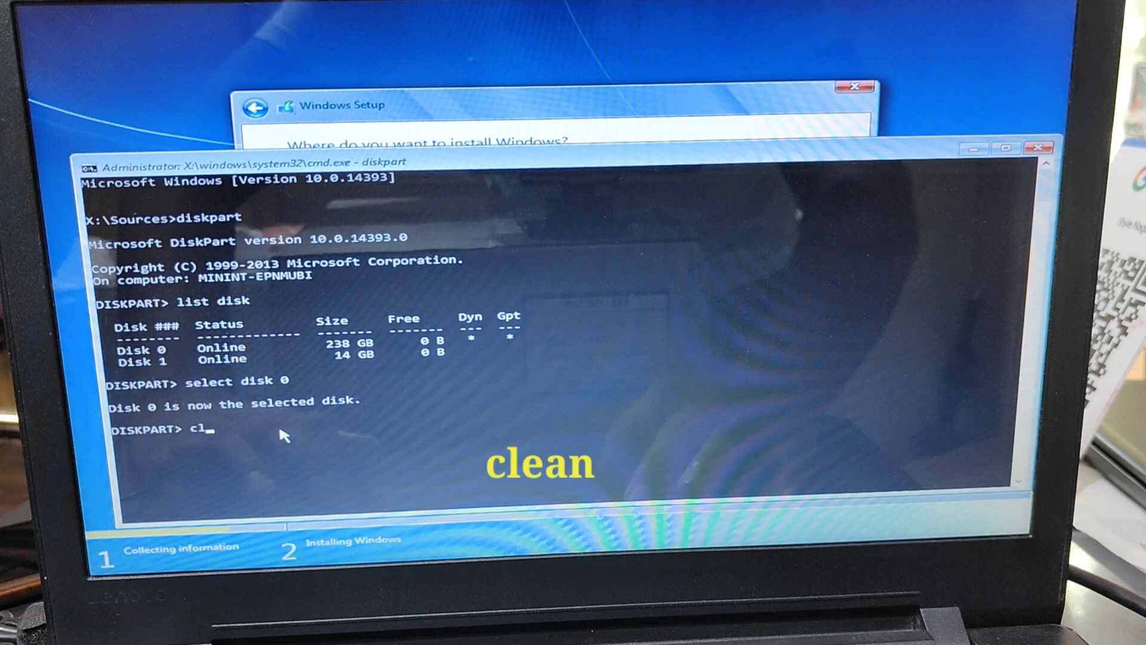
type("ean")
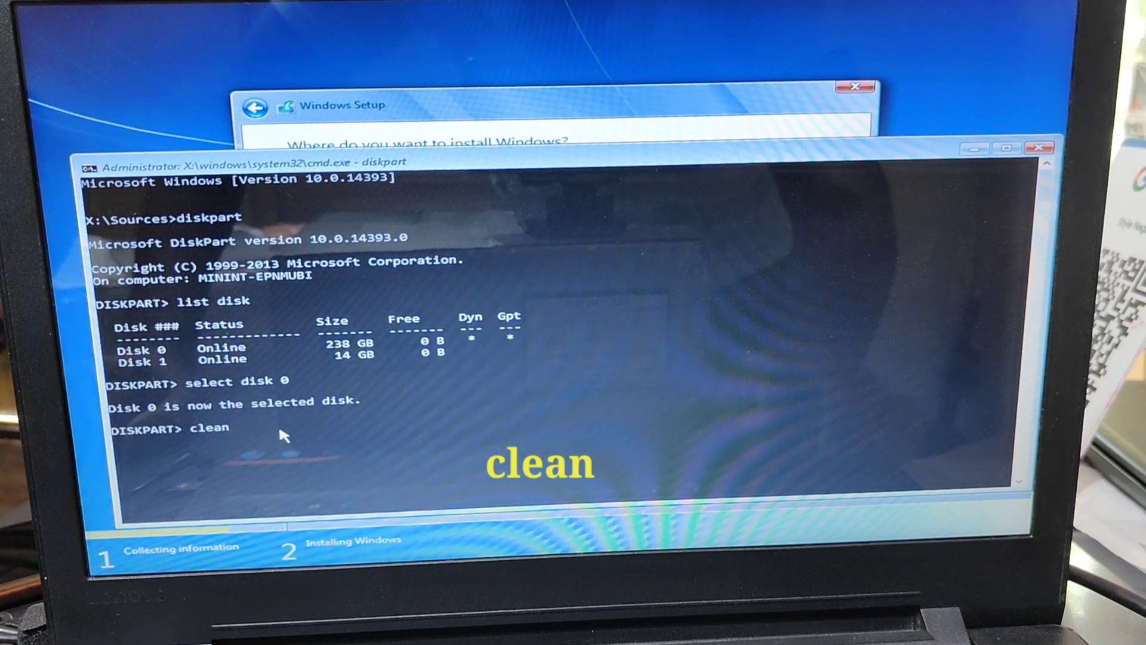
key("enter")
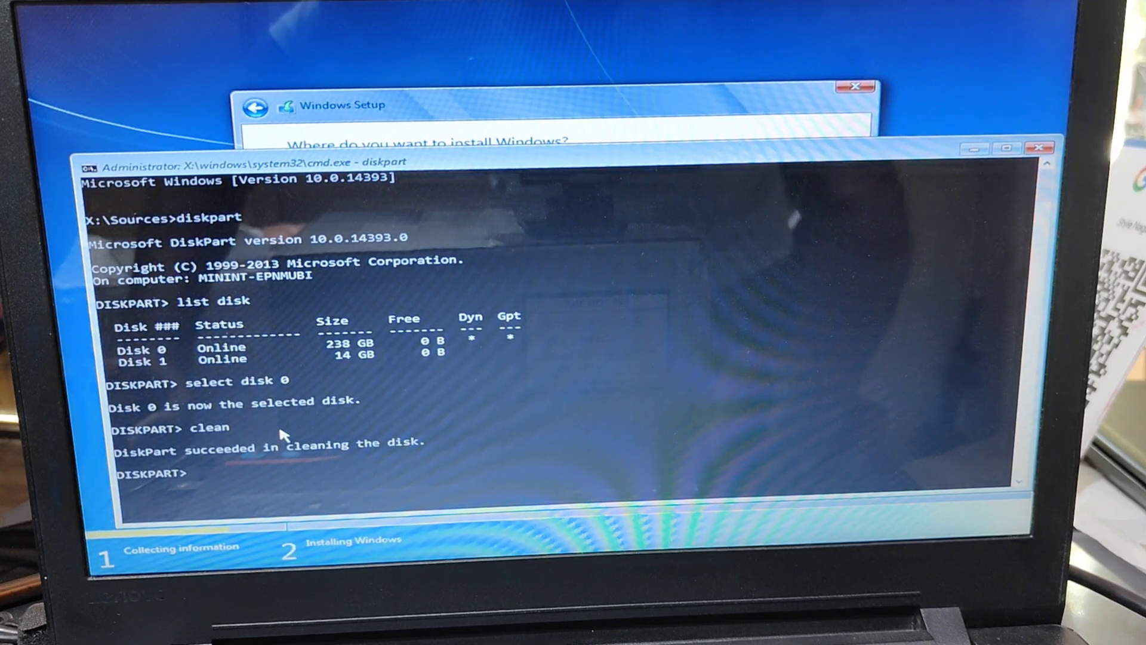
type("exit")
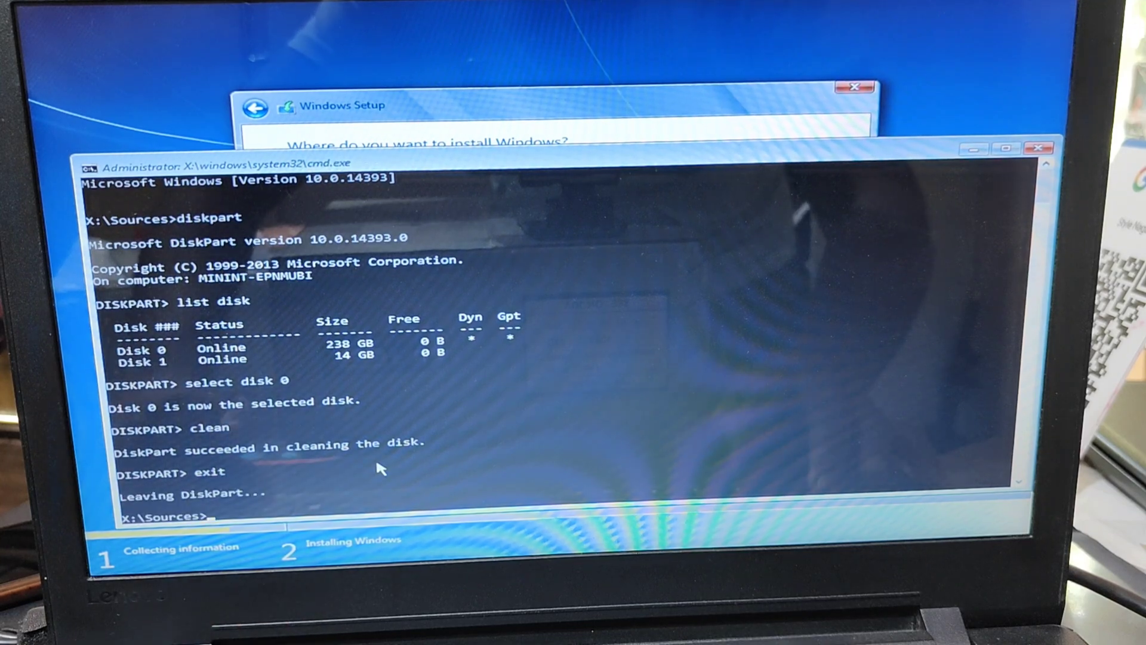
type("ex")
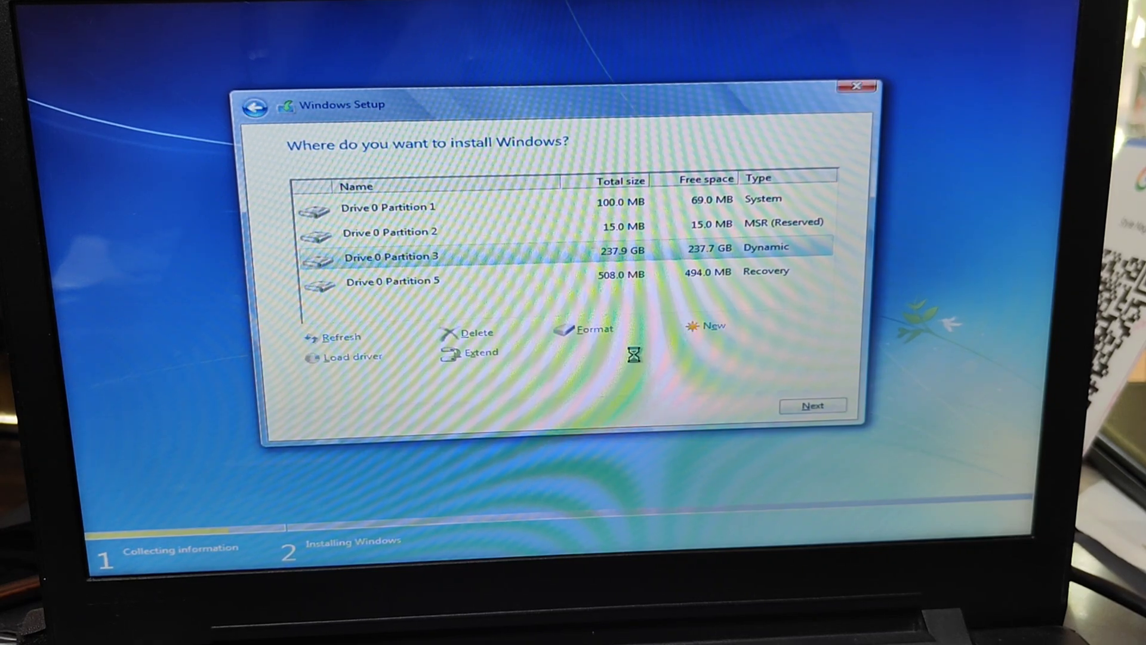
Step: Refresh the drive list to show 238.5 GB unallocated space and begin a new partition on it
left_click(473, 333)
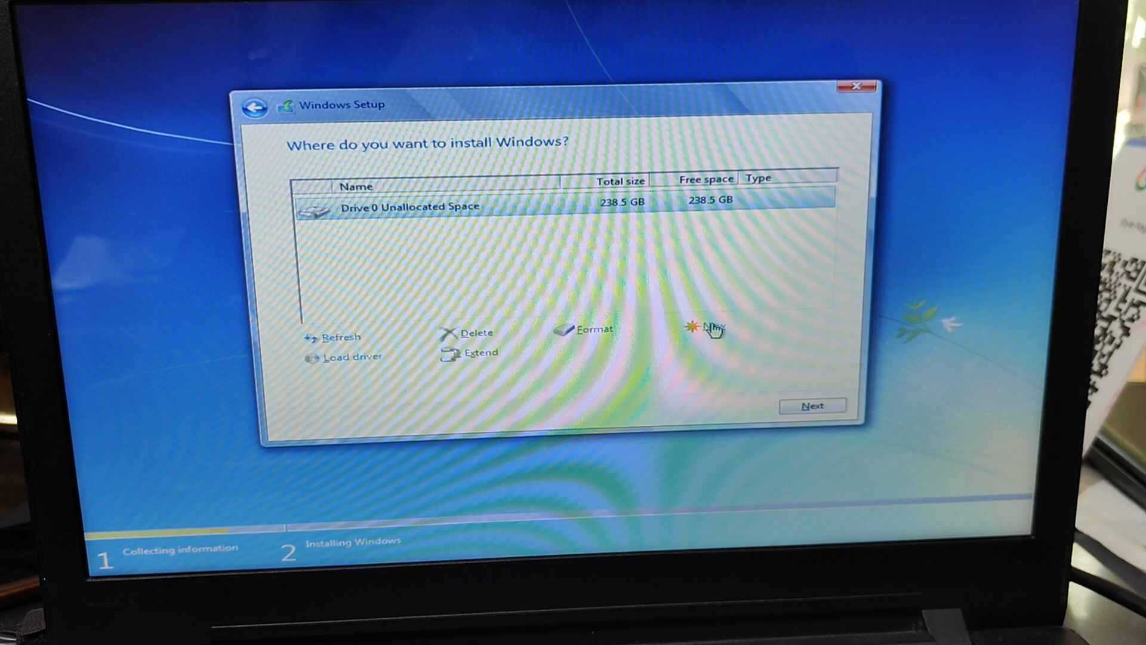
left_click(711, 326)
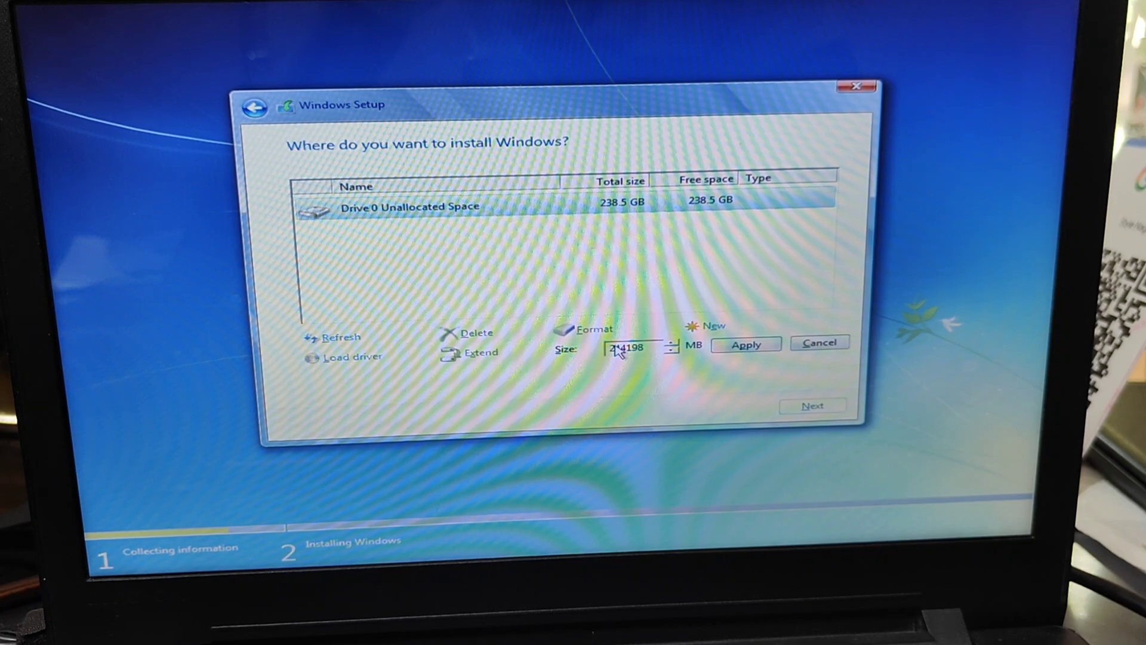